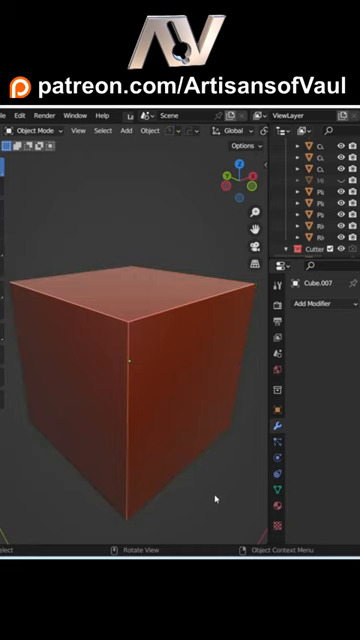
Bring in the hard-surface walkway scene with several pieces selected together
left_click(316, 304)
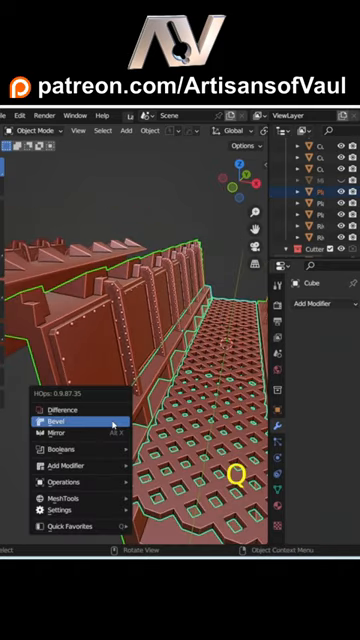
Bevel all selected walkway pieces at once with a 30° bevel via Hard Ops
left_click(58, 402)
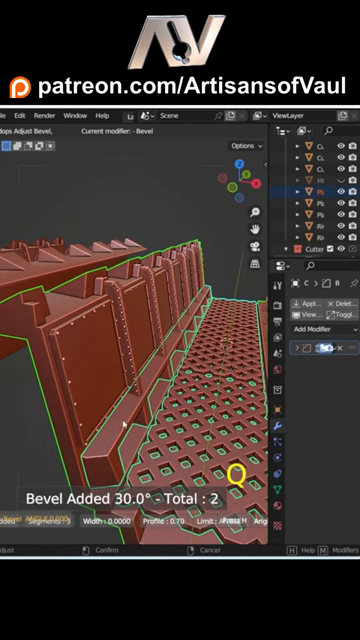